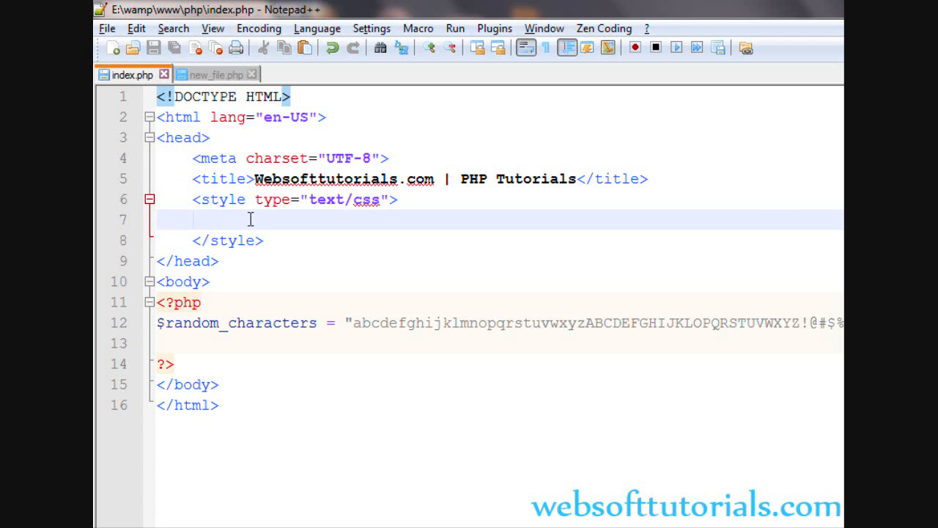
mouse_move(291, 322)
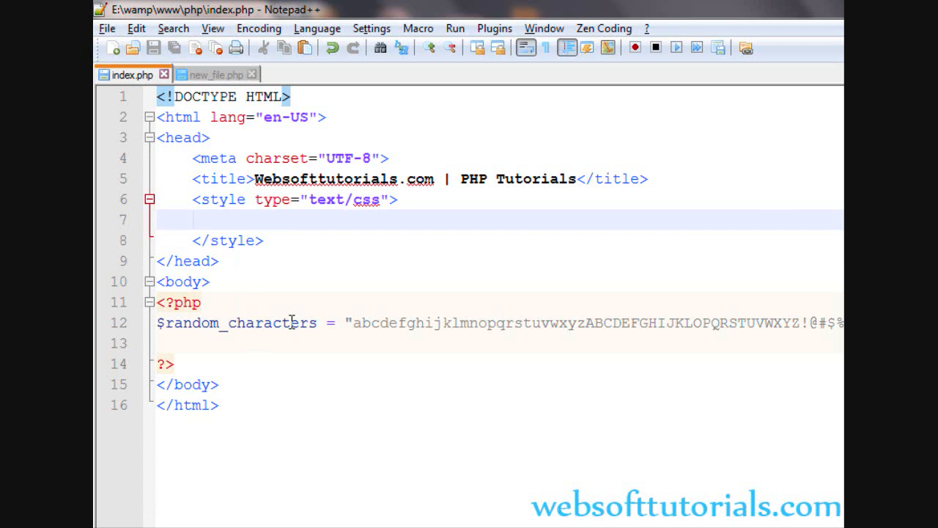
Wrap the character string on line 12 in str_shuffle() and add echo $random_characters; below.
double_click(234, 323)
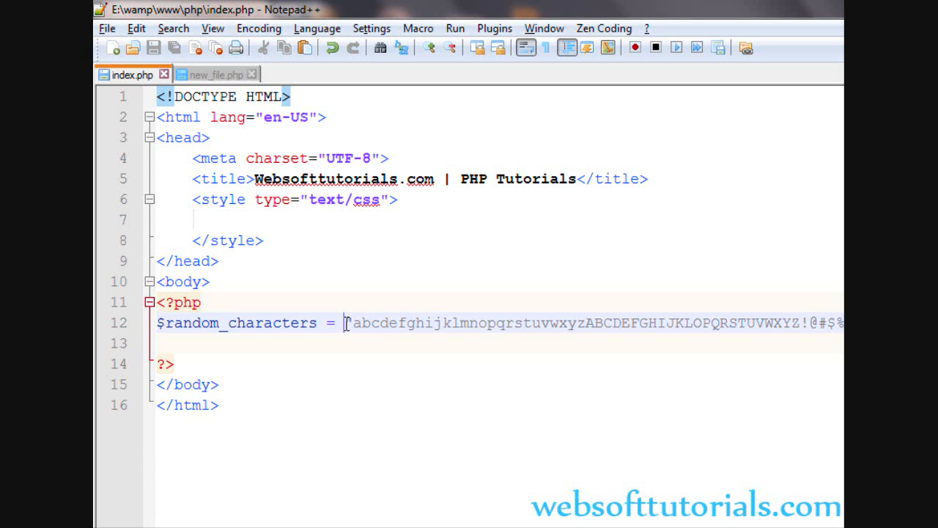
text(st")
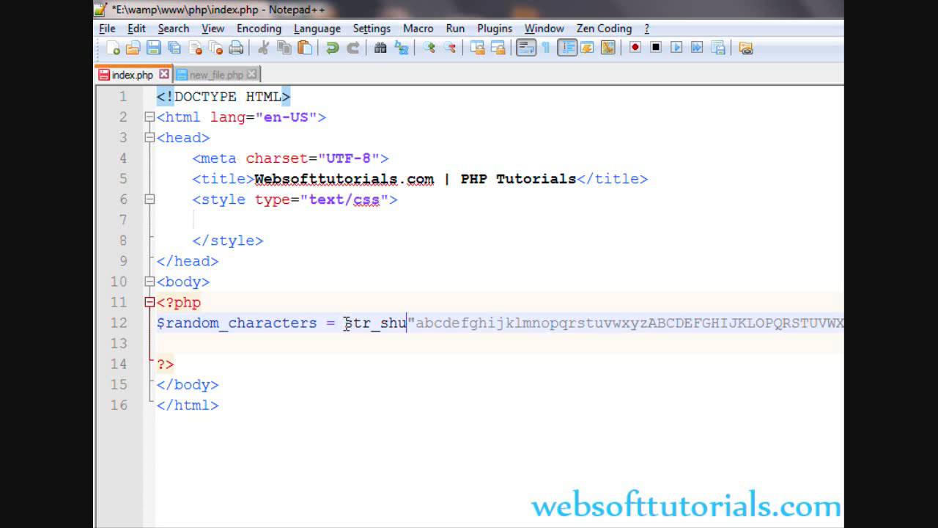
text(ffle()
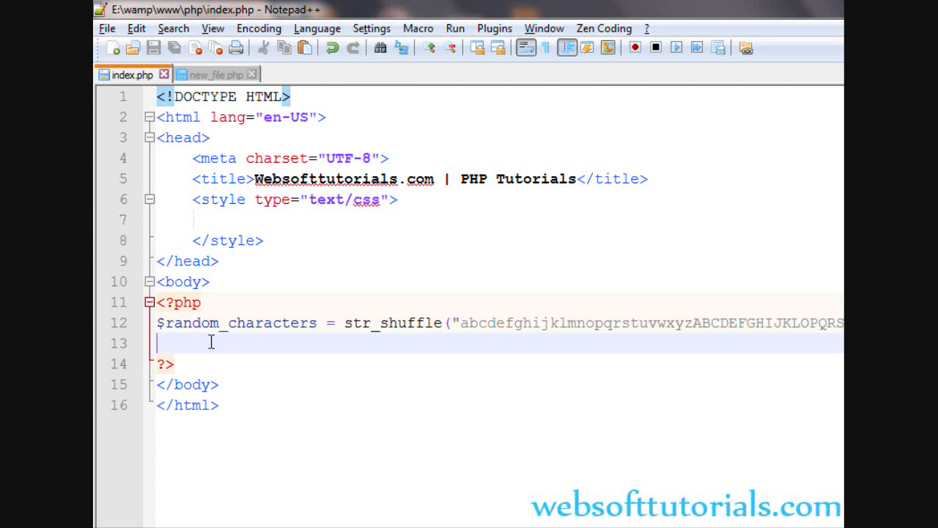
text(echo $ran)
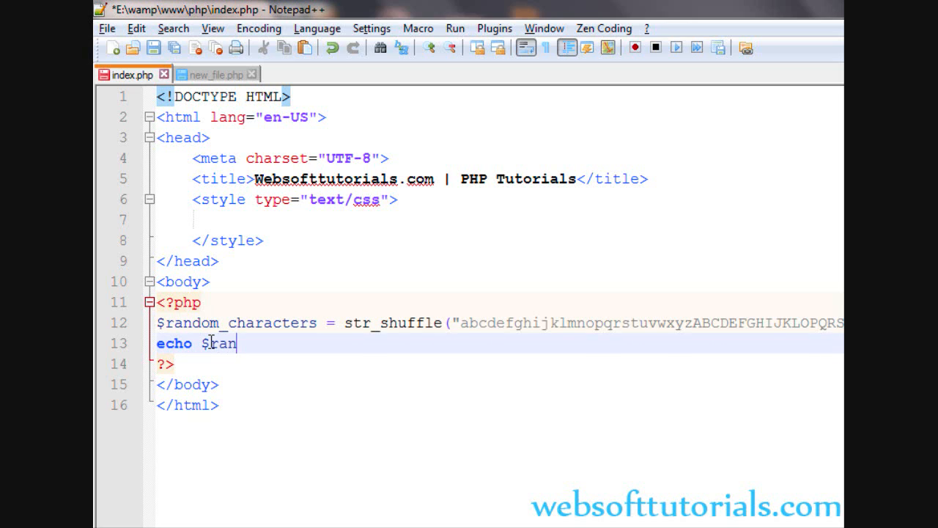
text(dom_cha)
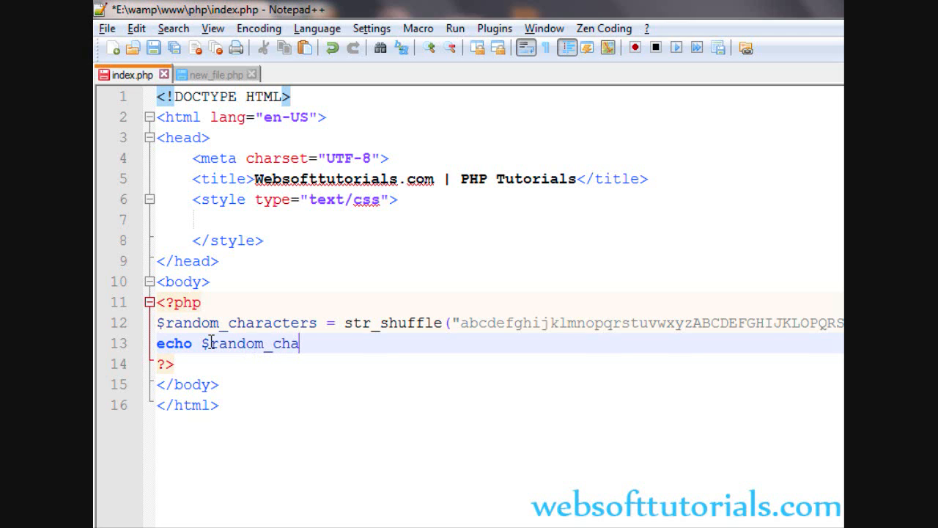
text(racters;)
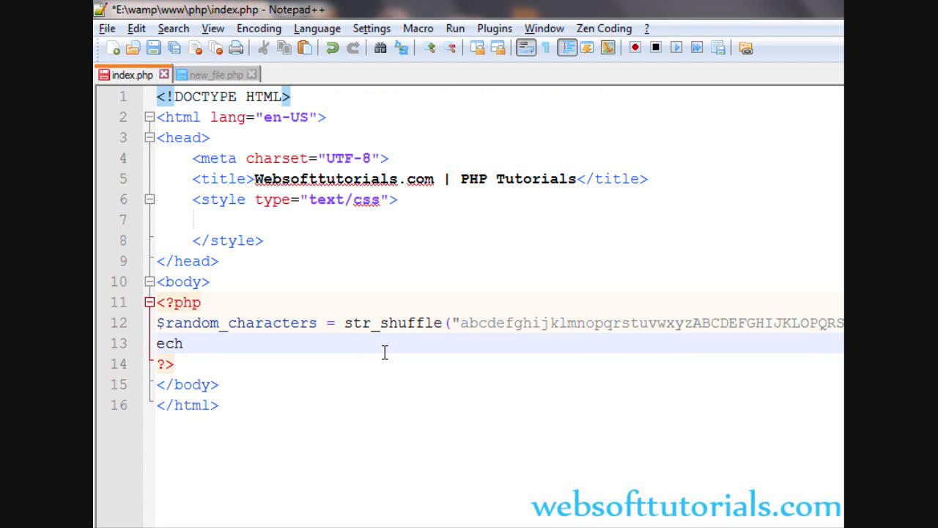
Write substr($random_characters, 0, 9); on line 13.
click(185, 343)
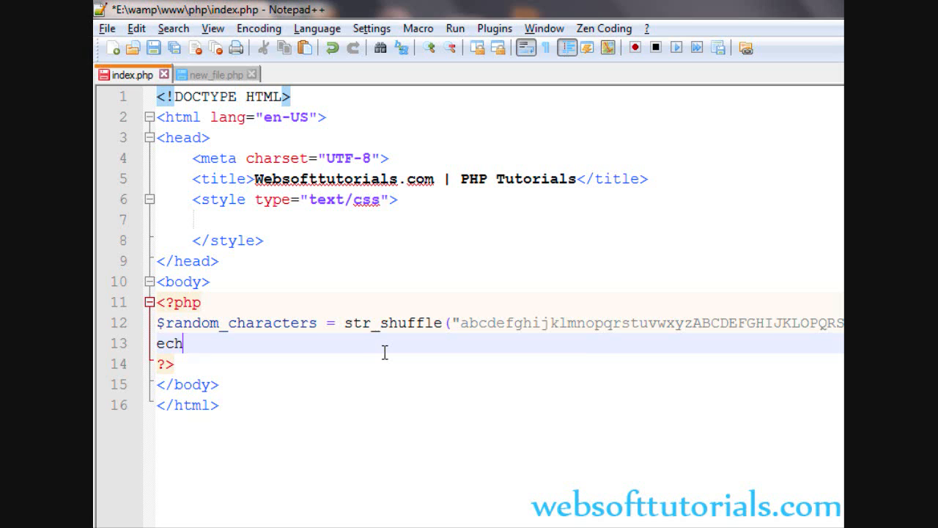
text(sub)
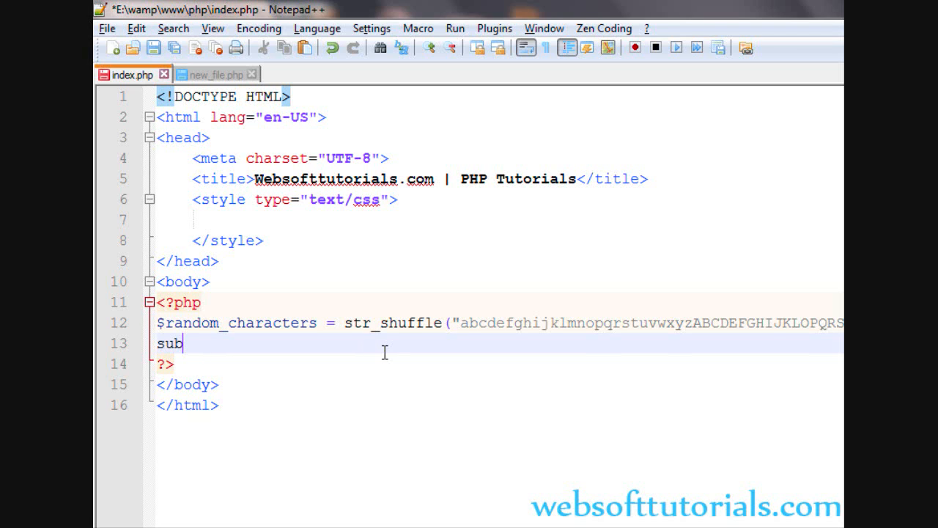
text(str)
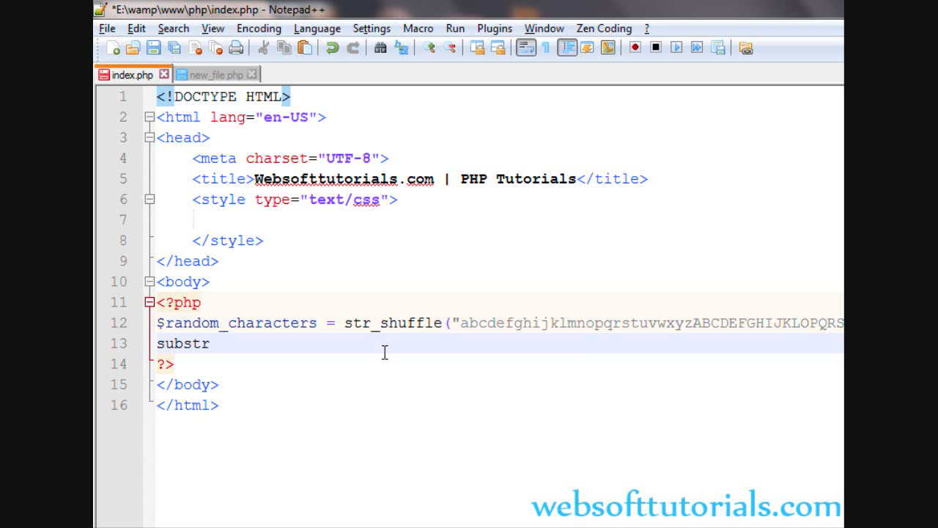
text(();)
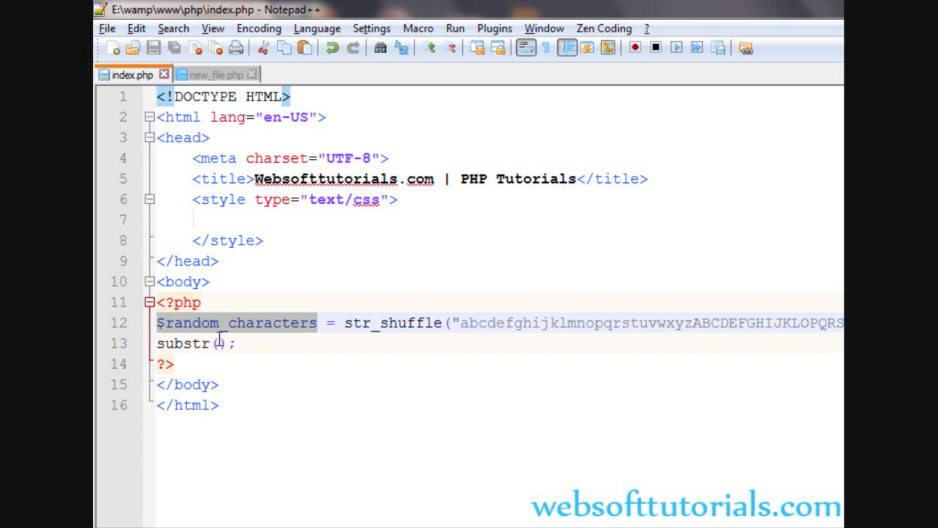
text($random_characters,)
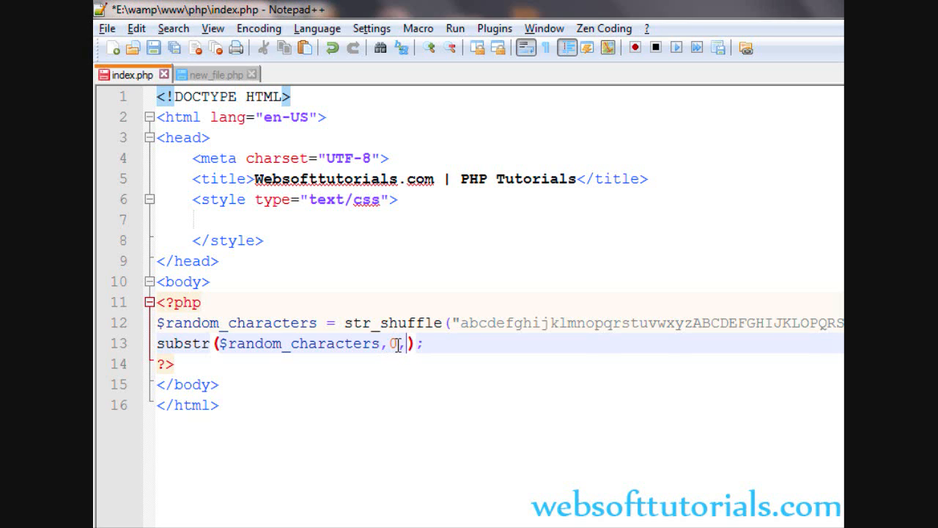
text(0,9)
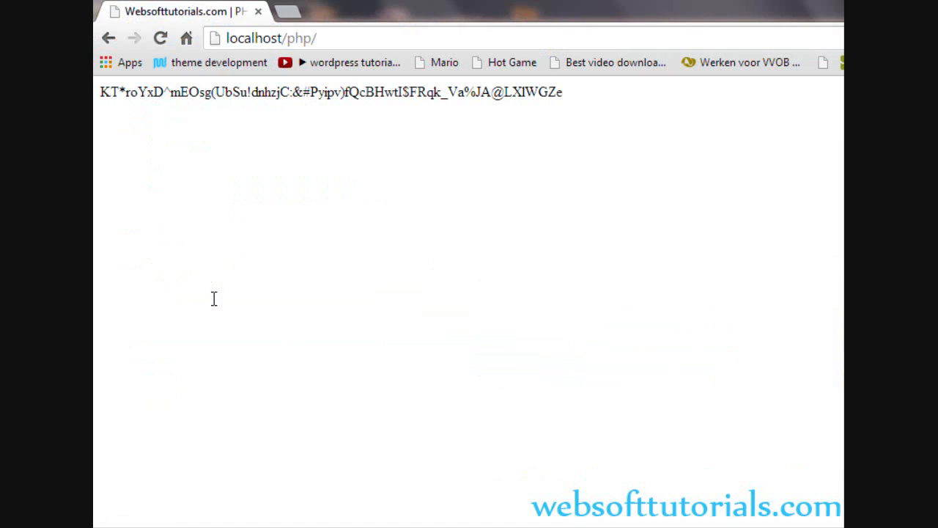
Reload the localhost page three times to see new shuffled strings and passwords.
click(161, 38)
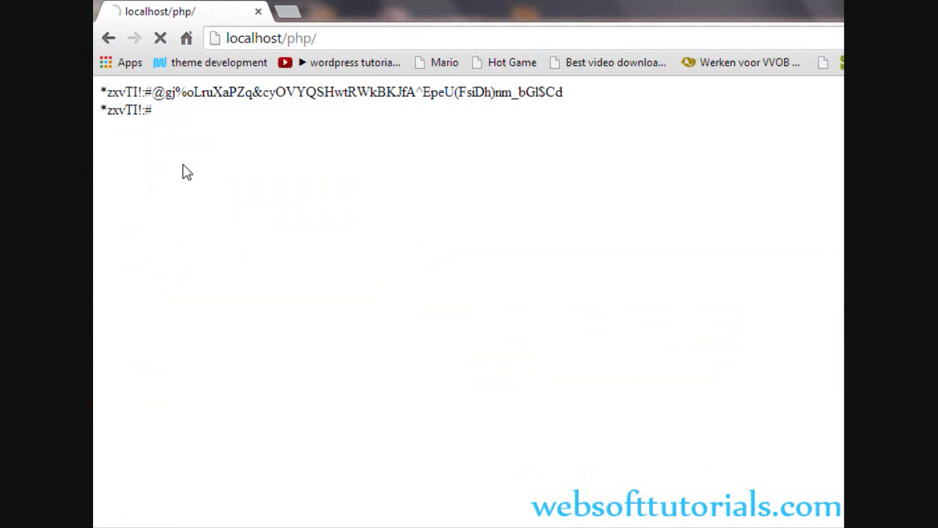
click(160, 38)
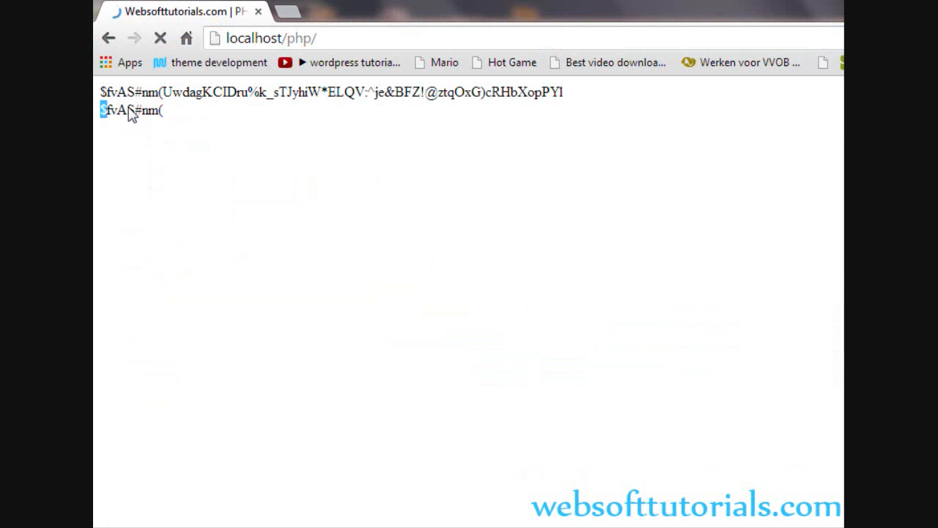
click(160, 37)
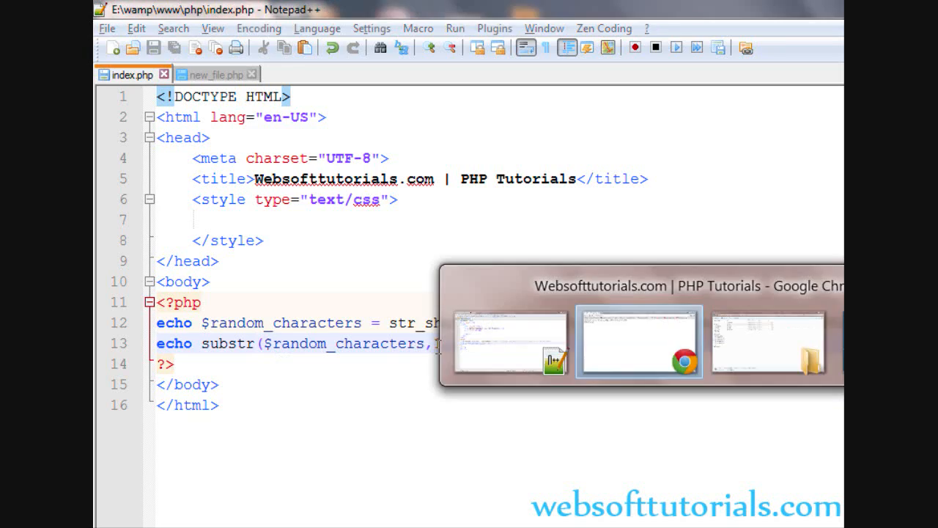
Return to index.php in Notepad++ for editing.
click(639, 340)
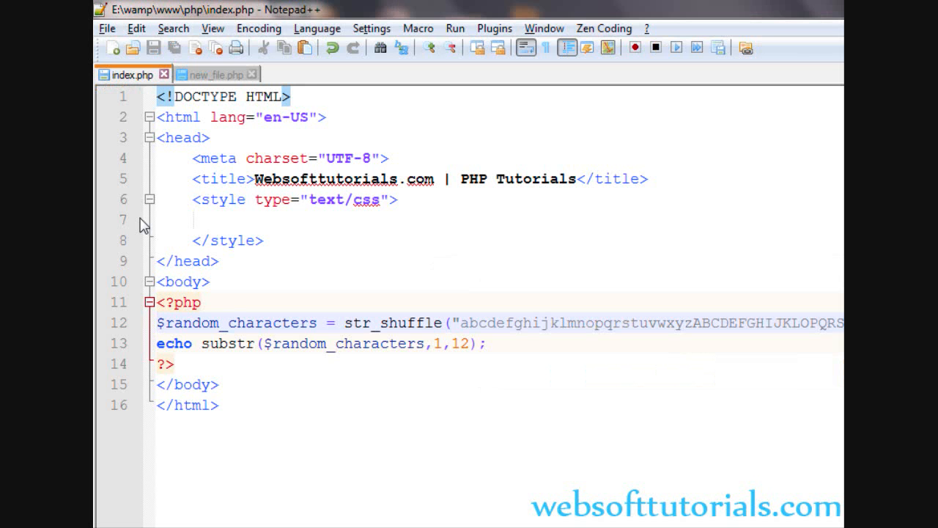
mouse_move(300, 244)
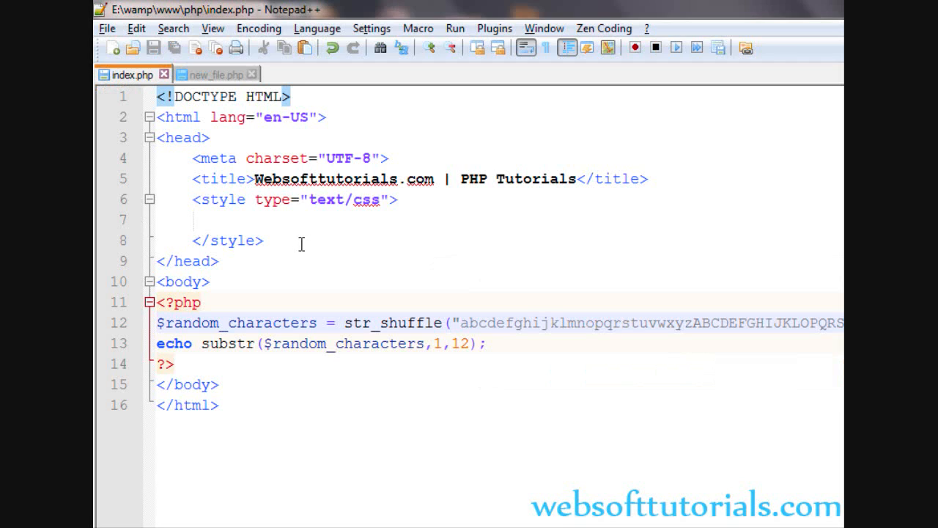